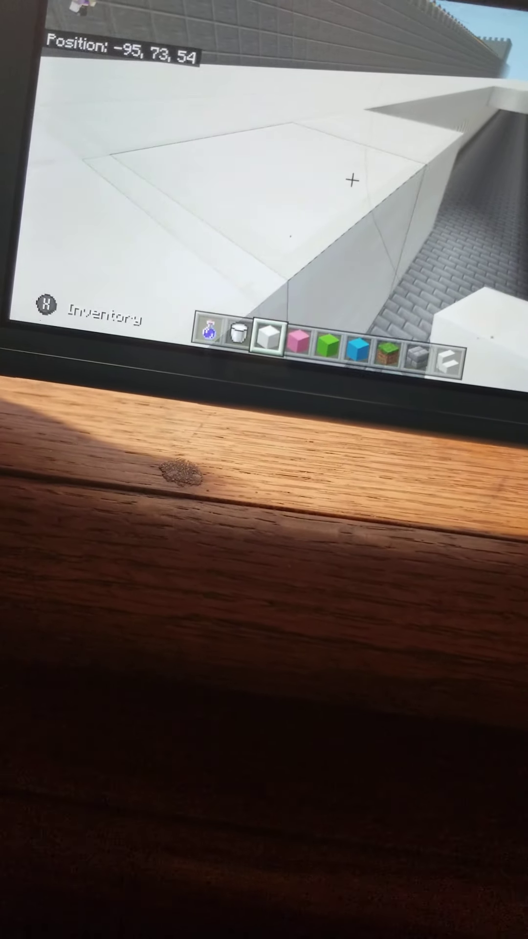
- Fly forward above the corridor to overlook the white railings on both stone-brick walls
key("w")
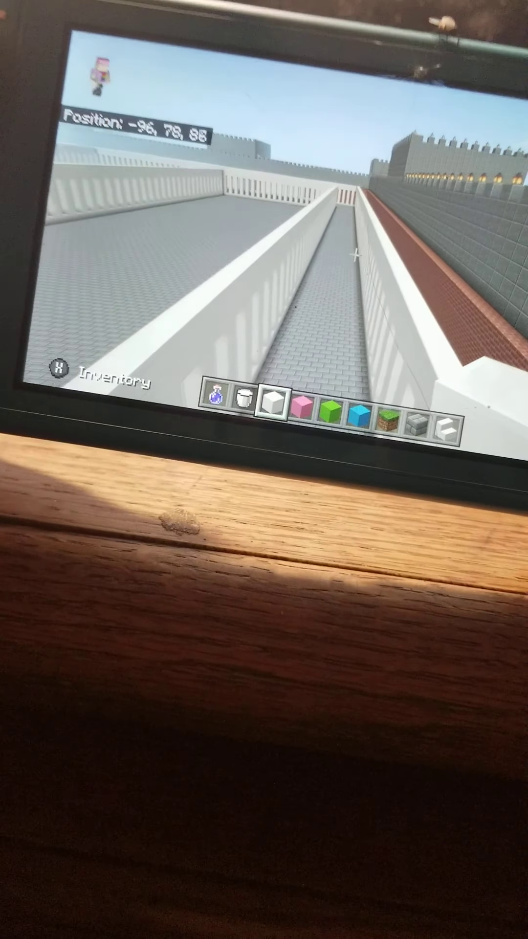
- Walk farther down the corridor and stand on the white wall cap
key("w")
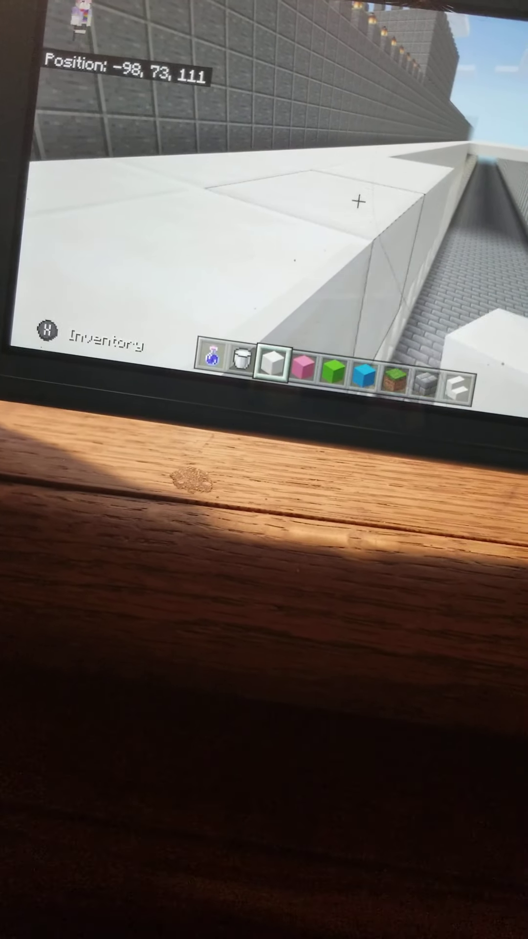
key("w")
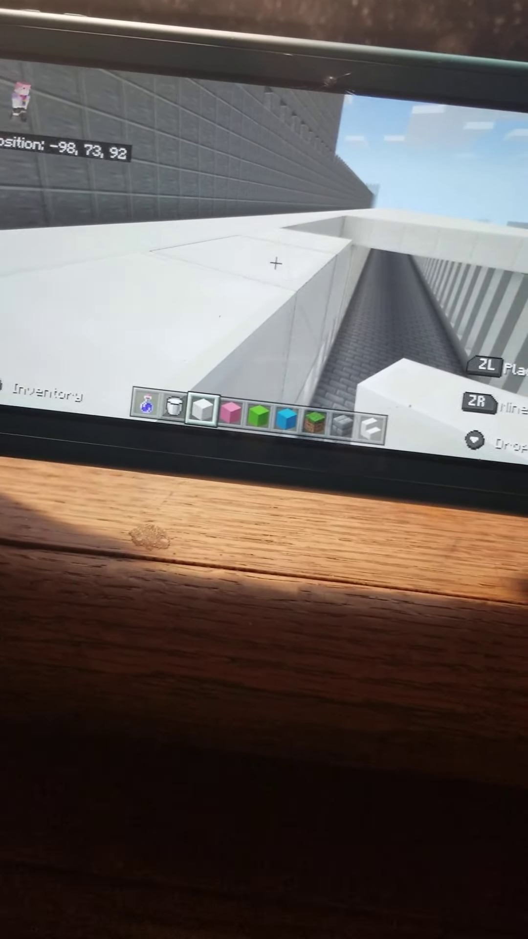
key("w")
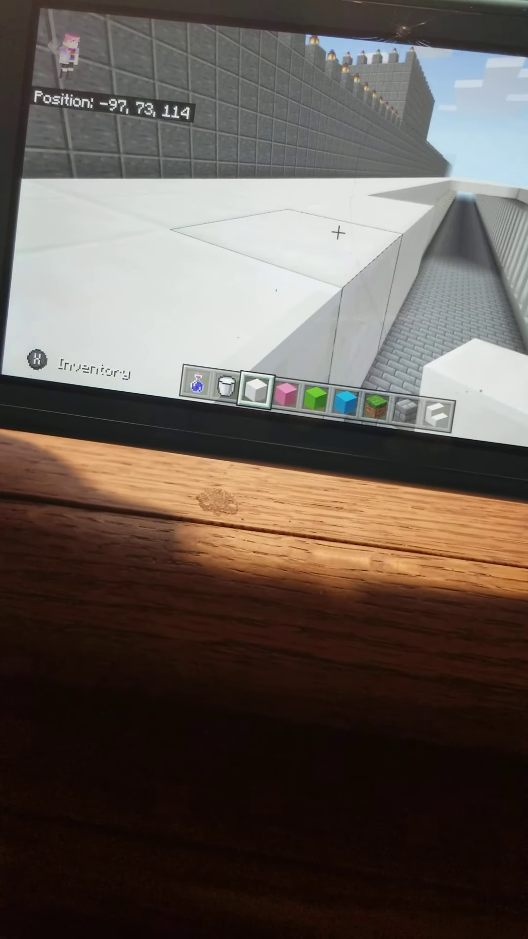
- Walk back along the white wall top toward the corridor's earlier section
key("w")
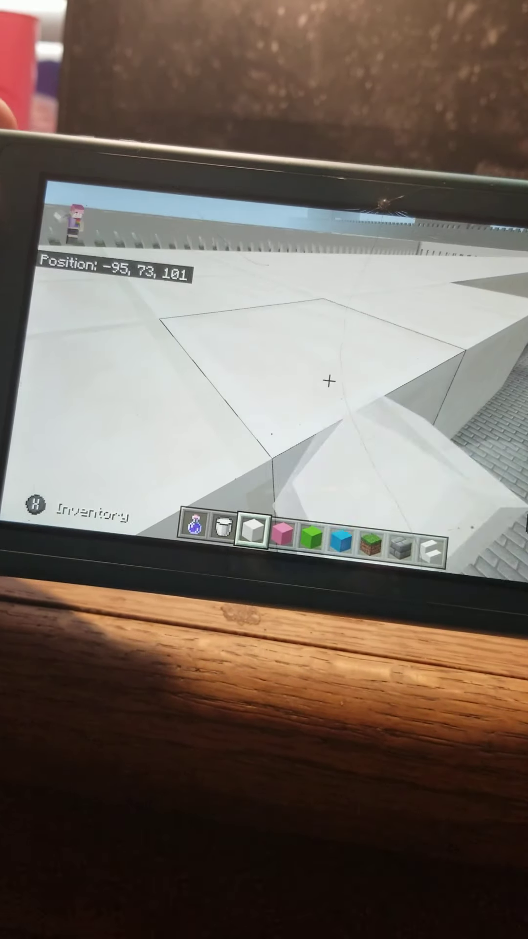
- Lay white concrete blocks along the corridor wall top as a solid railing
key("w")
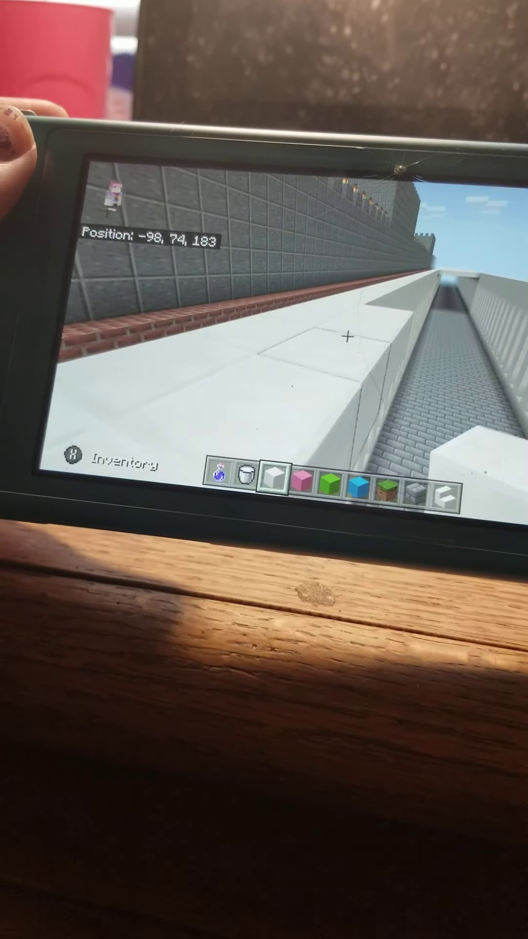
- Extend the white block cap farther along the stone-brick corridor wall
key("w")
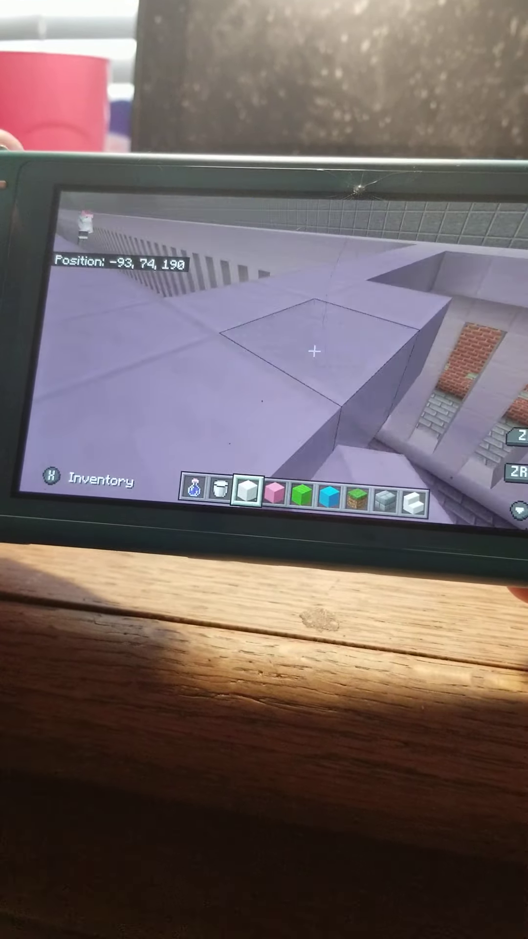
key("w")
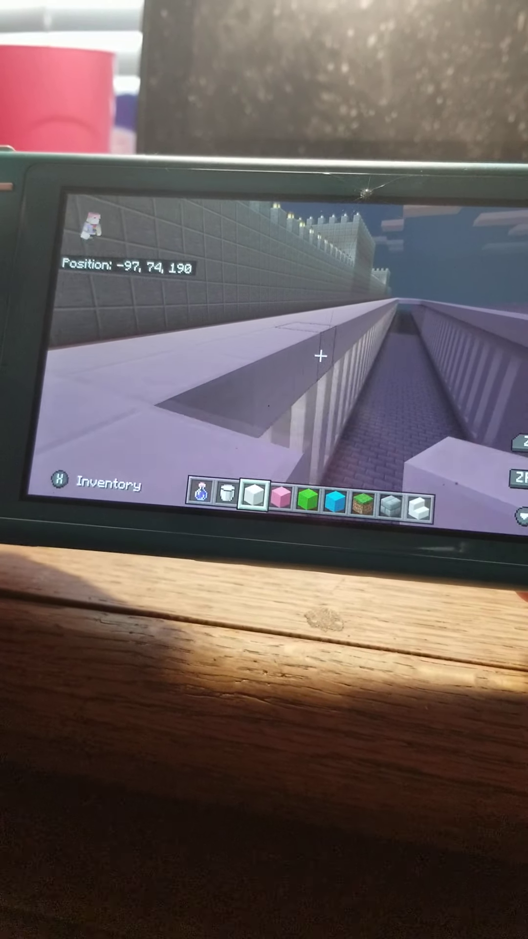
- Keep placing white blocks along the wall top toward the castle
key("w")
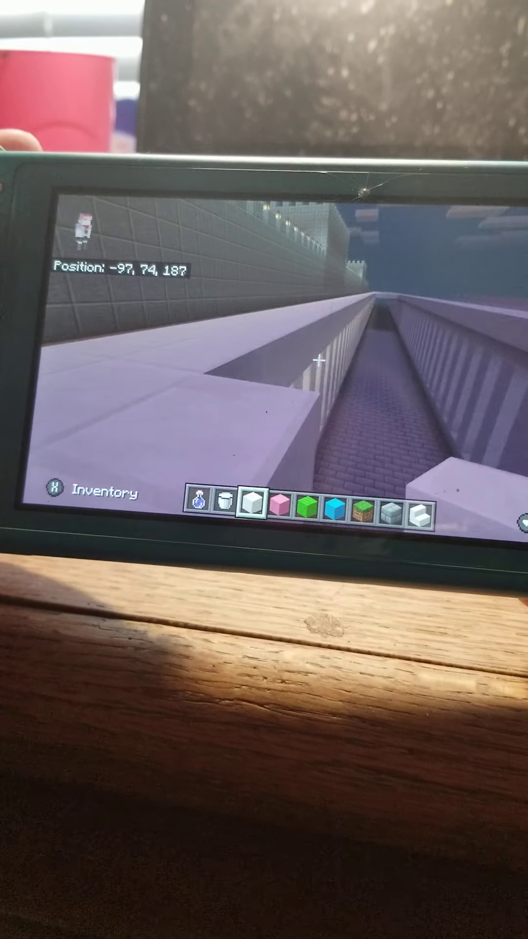
key("w")
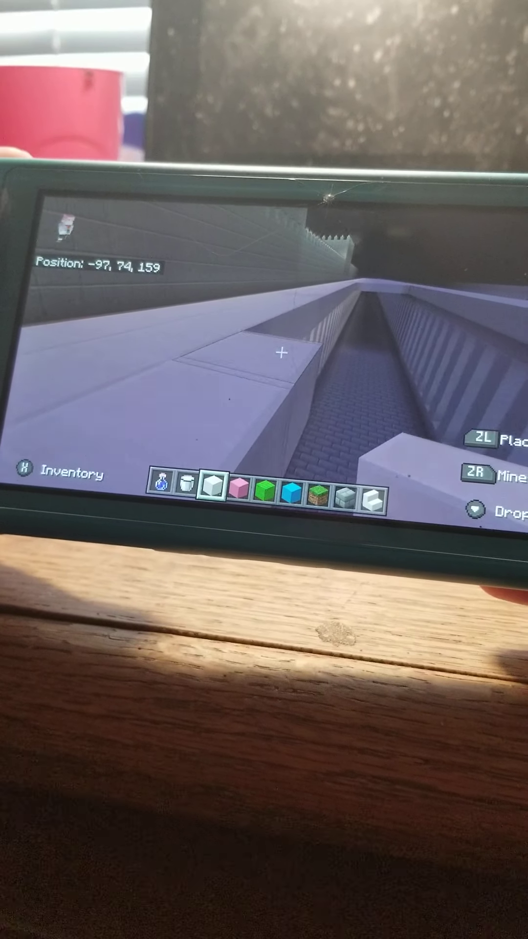
key("w")
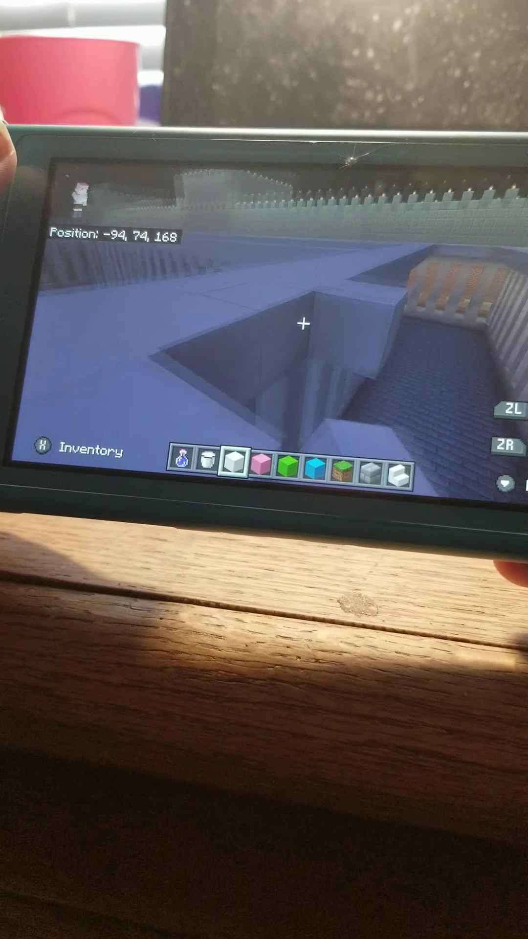
- Place white blocks in the missing railing spots along the corridor wall
key("w")
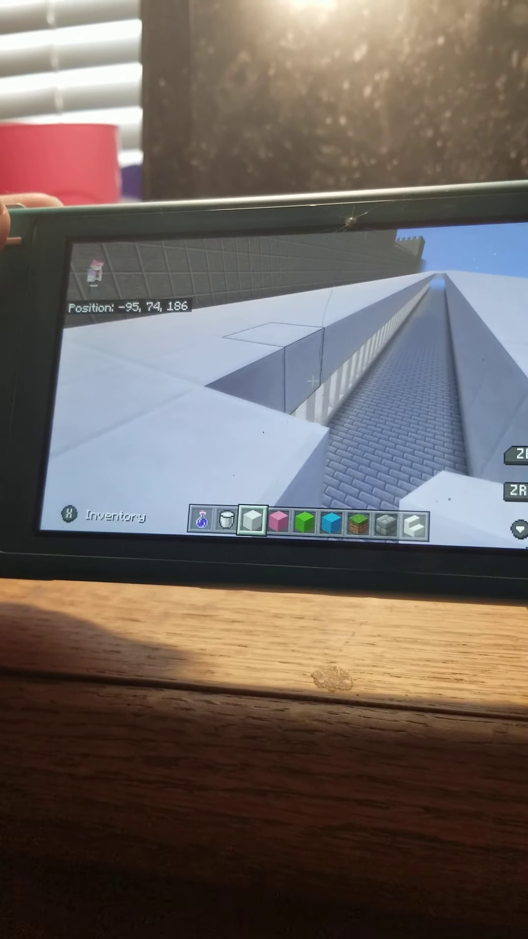
key("w")
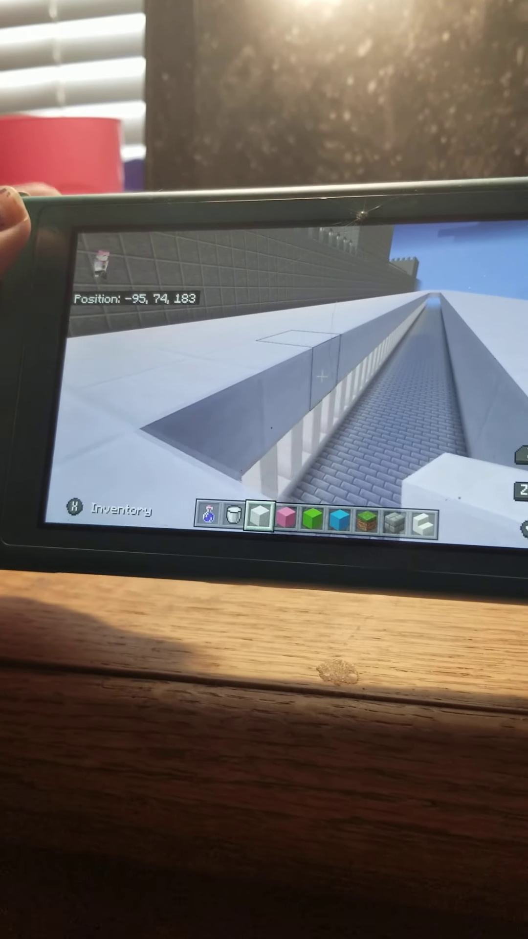